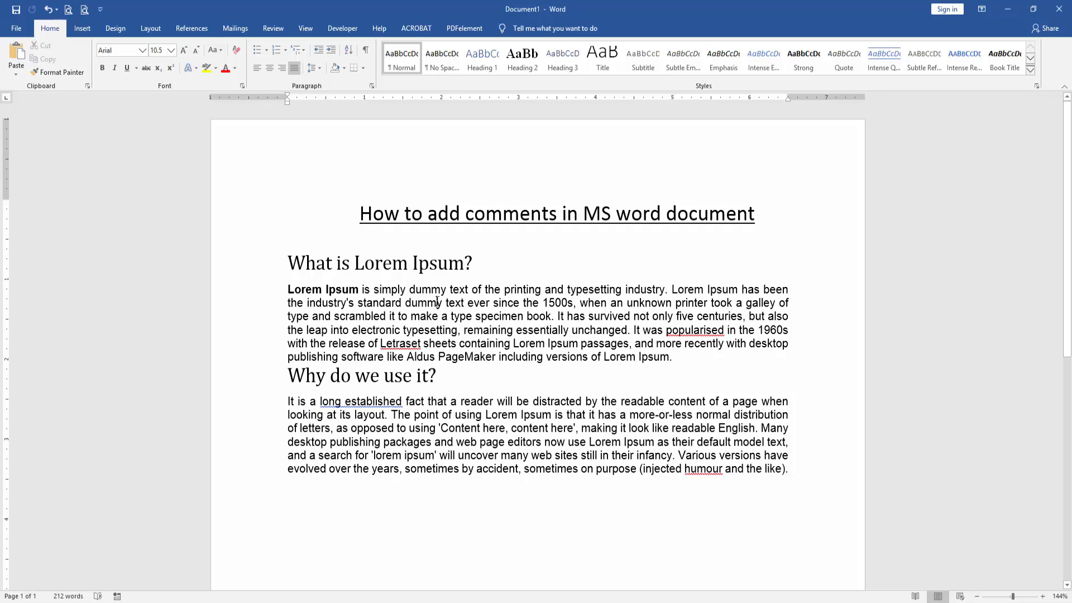
mouse_move(254, 153)
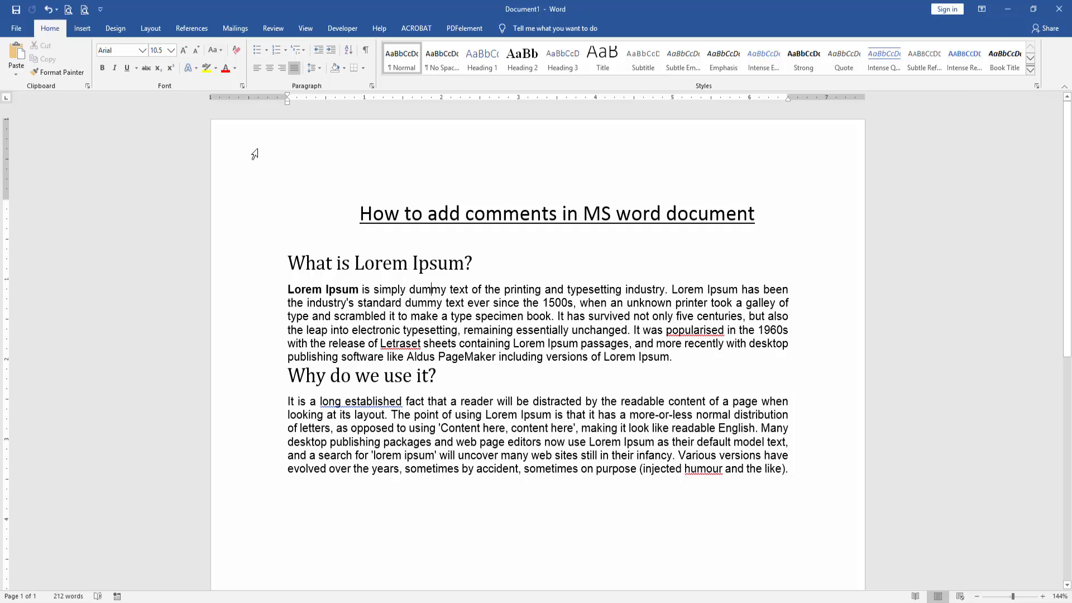
Switch to the Review tab to show the commenting tools.
click(273, 28)
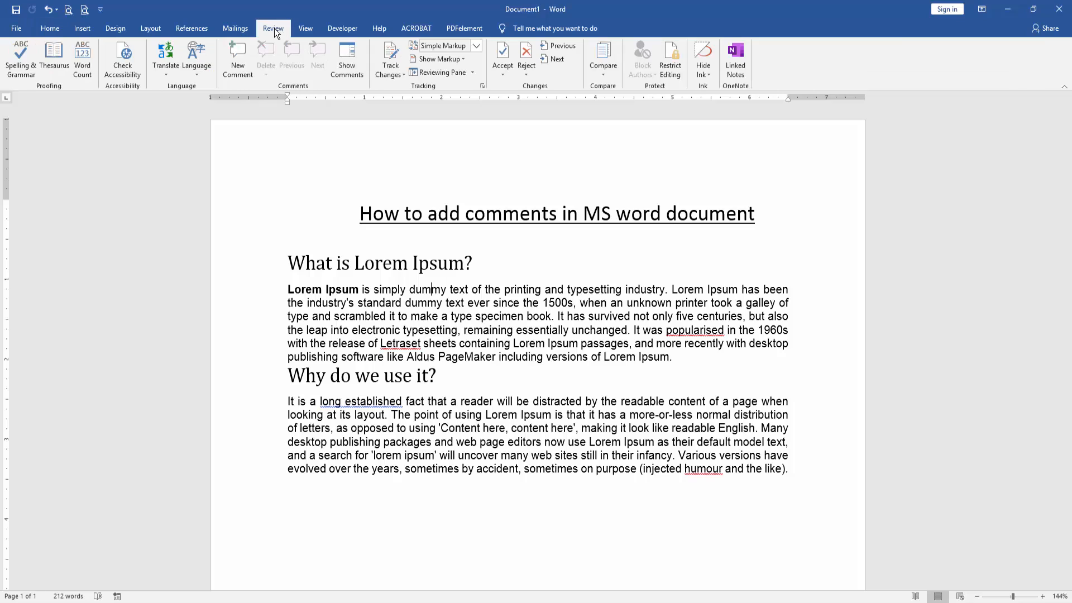
Add a new comment reading 'Paragraph' on the word 'dummy'.
click(237, 56)
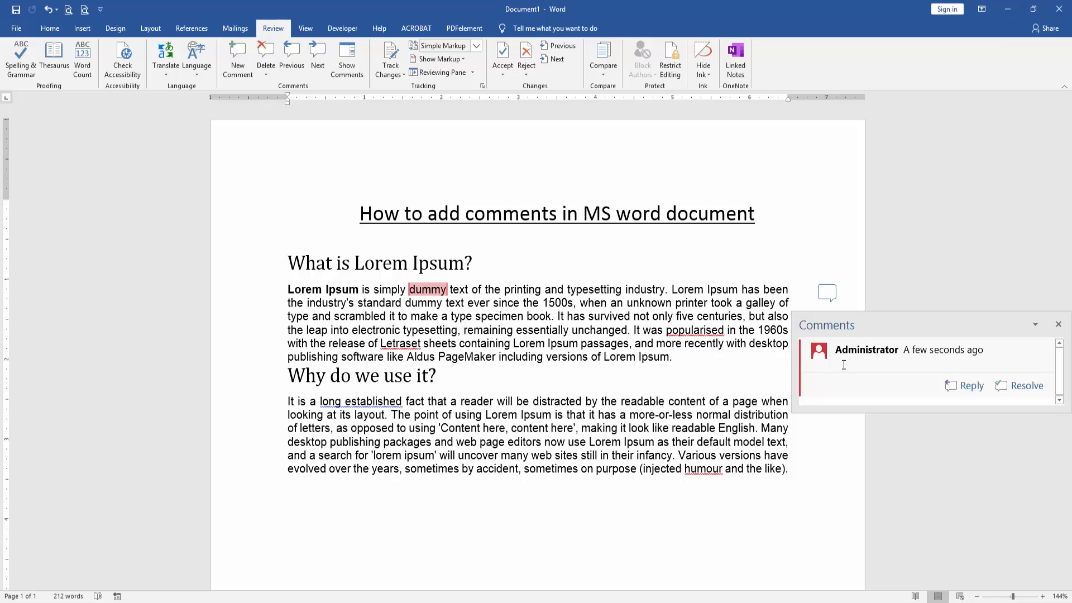
text(Paragrap)
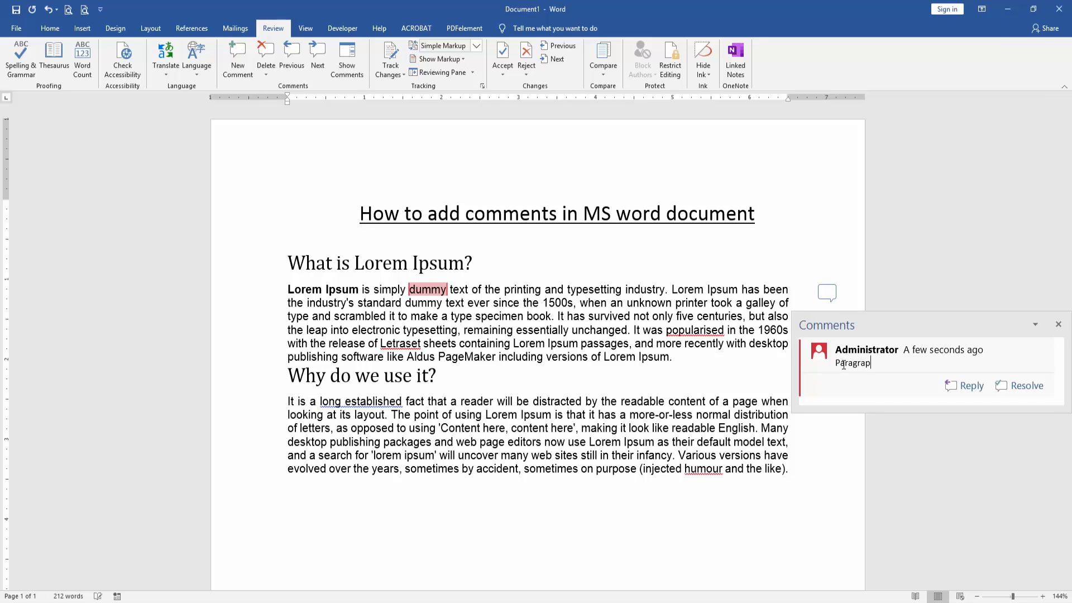
key(Enter)
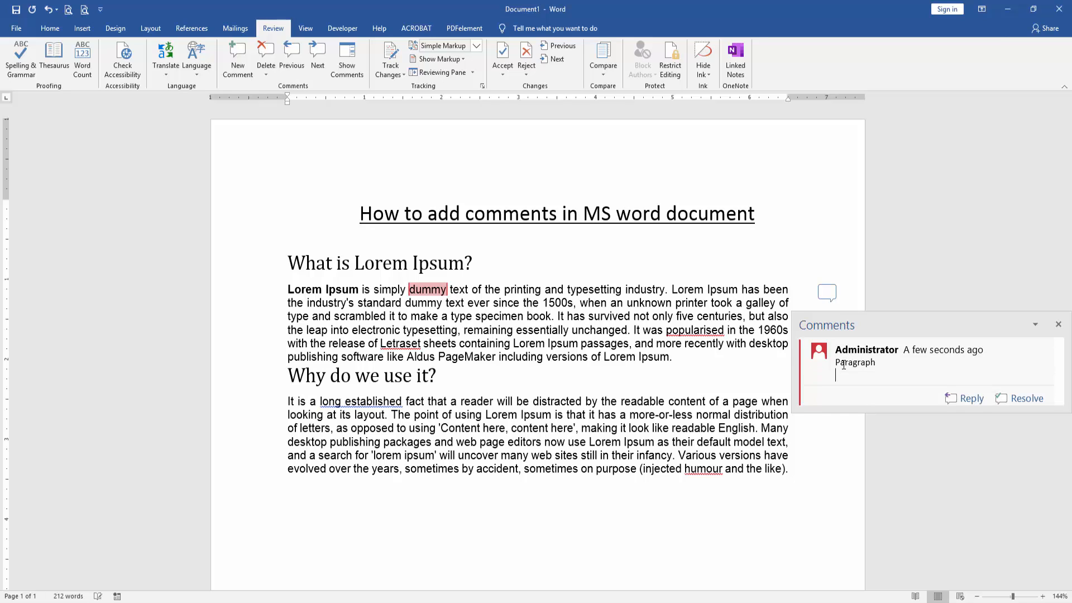
click(1058, 323)
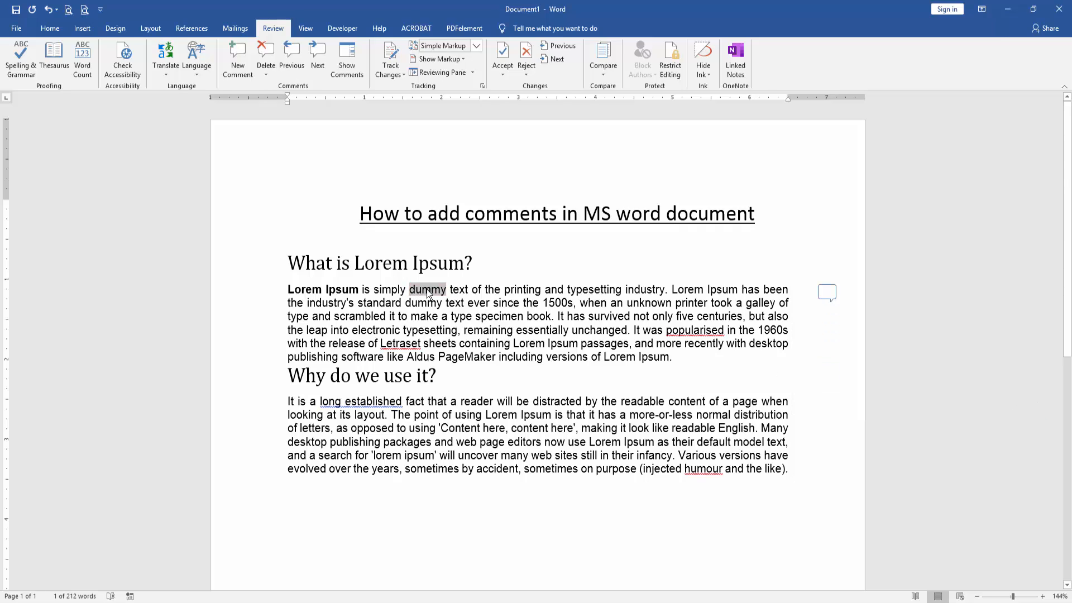
Open the 'Paragraph' comment from the margin, close it, then reopen it.
click(827, 293)
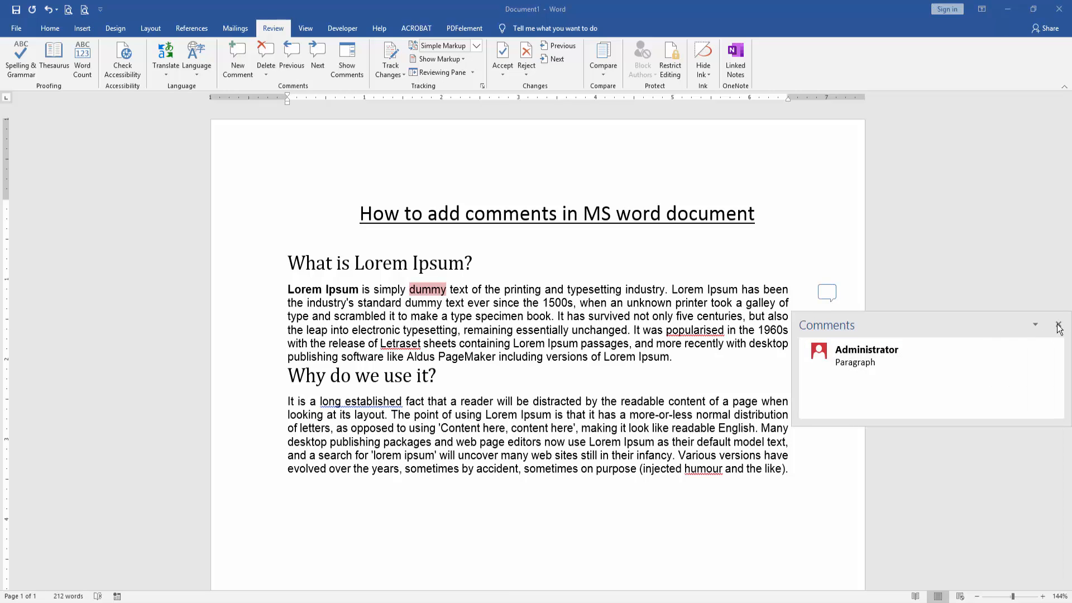
click(1056, 325)
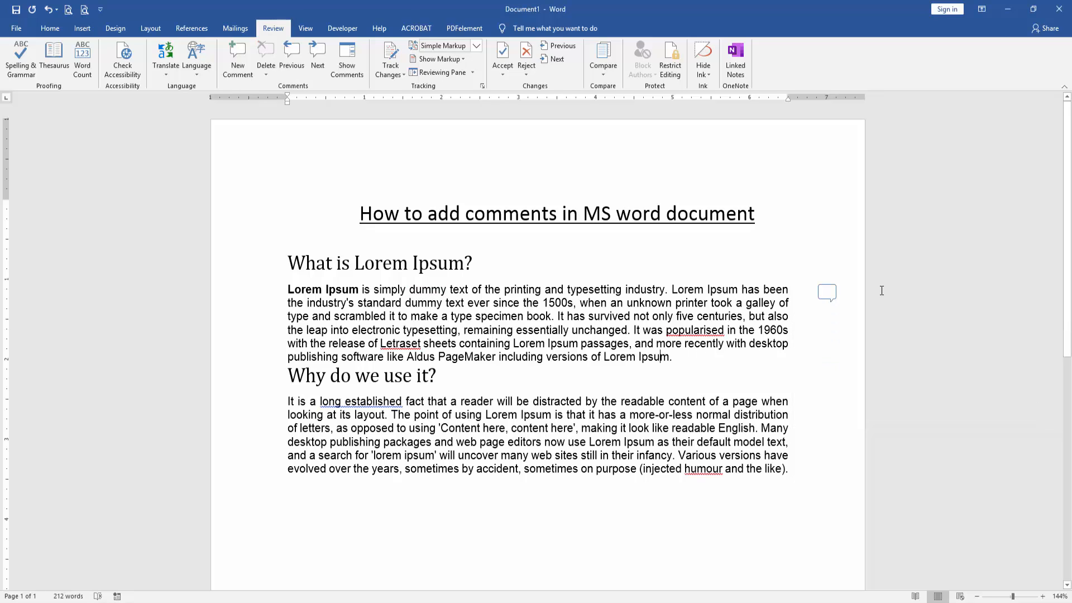
click(826, 293)
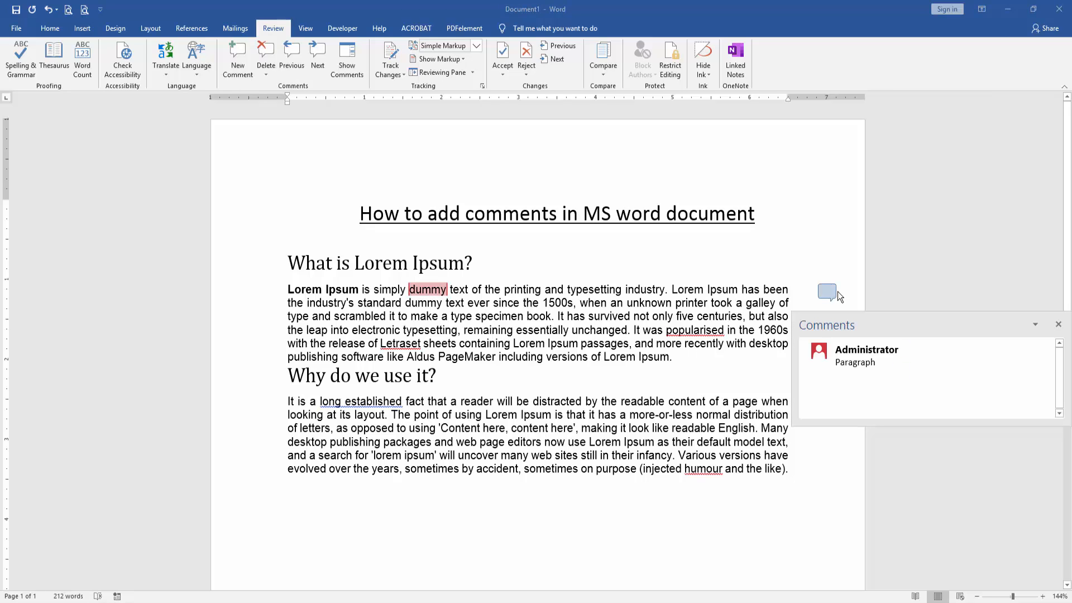